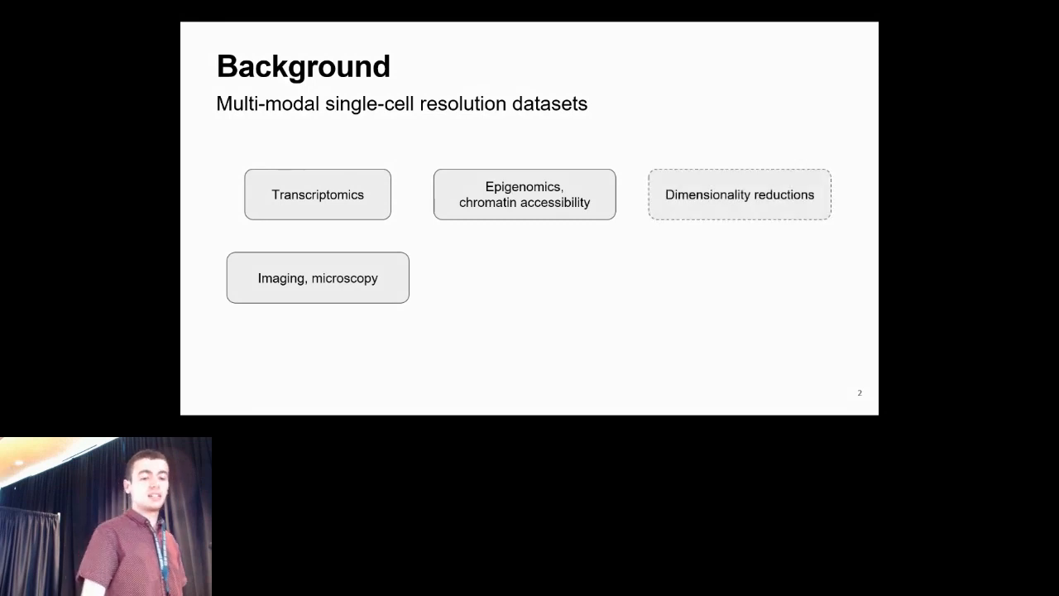
Step: Reveal the Cell segmentations and Clusters boxes, then the banner about lacking integrative tools
key(Right)
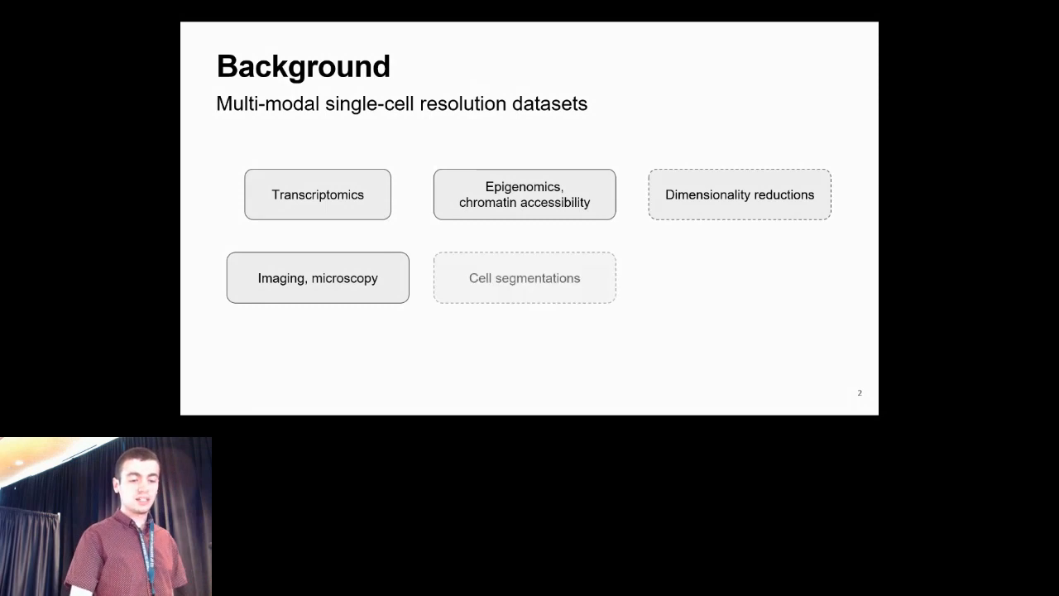
key(Right)
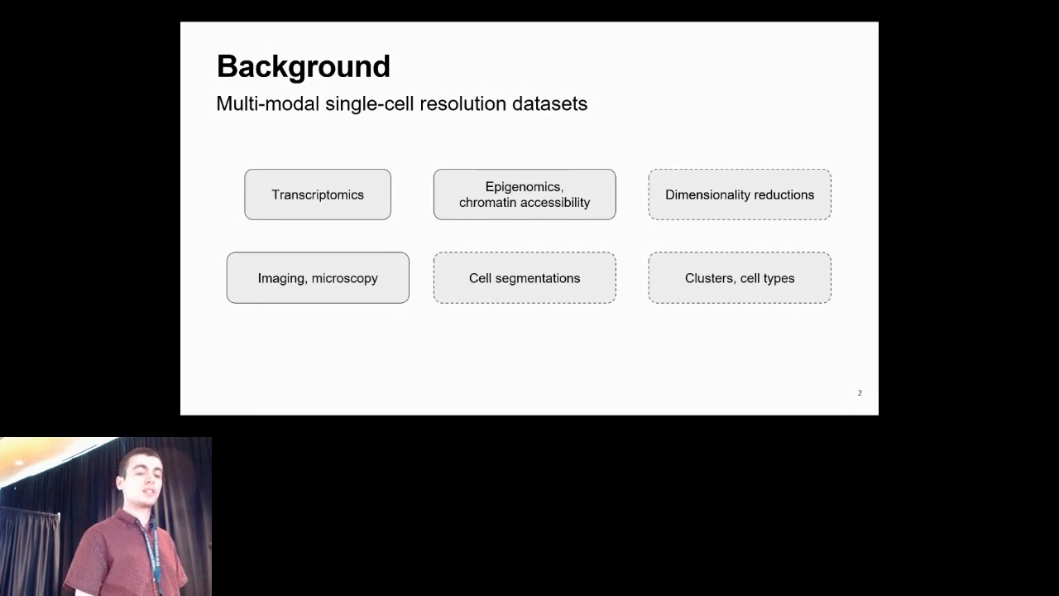
key(Right)
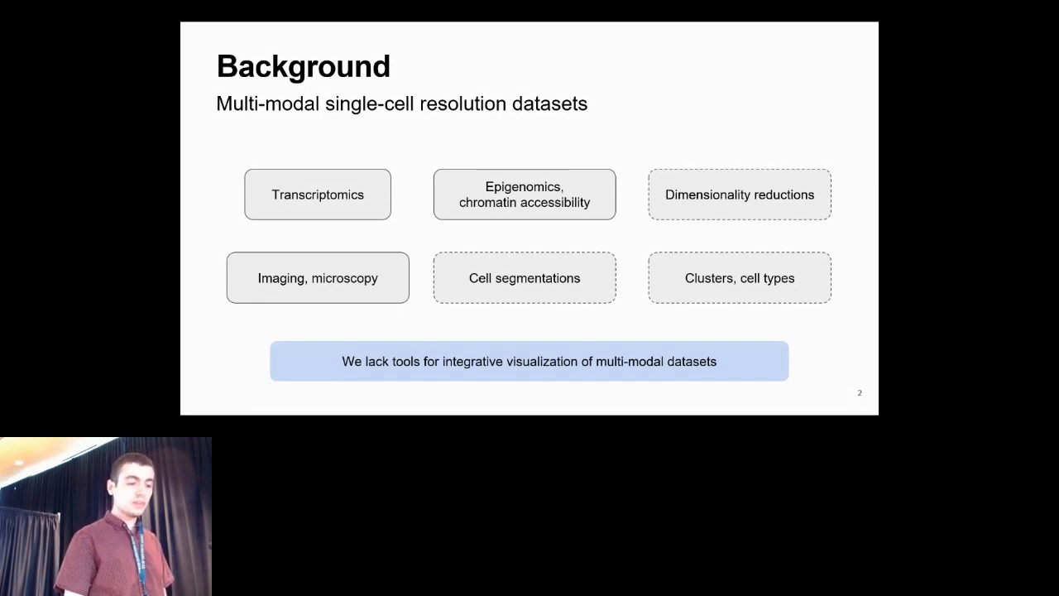
Step: Advance to the Vitessce overview slide describing a modular framework for single-cell data
key(Right)
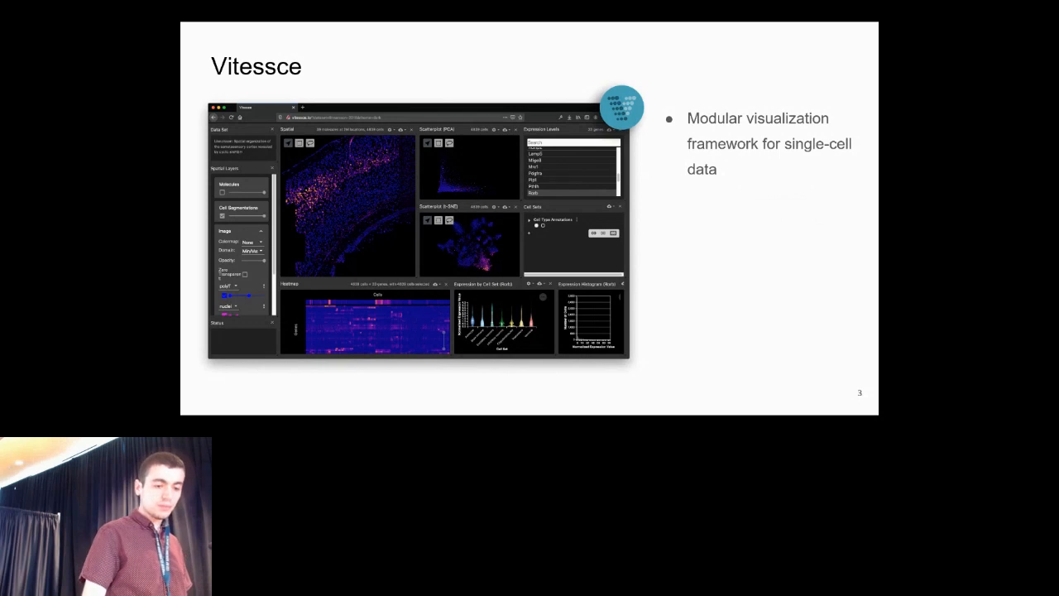
Step: Reveal the remaining Vitessce feature points, ending with single-cell data structures
key(right)
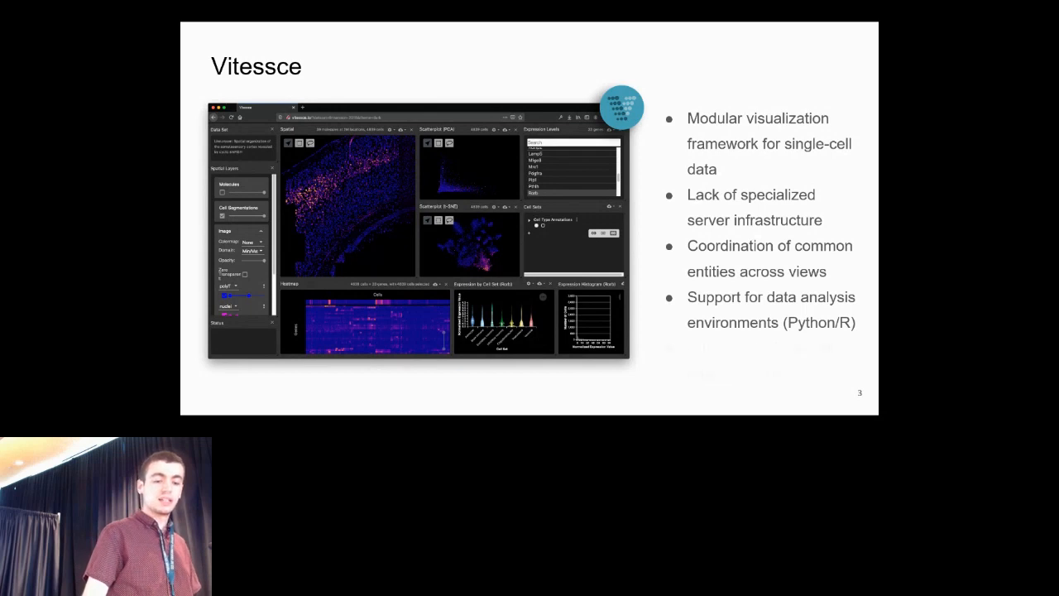
key(right)
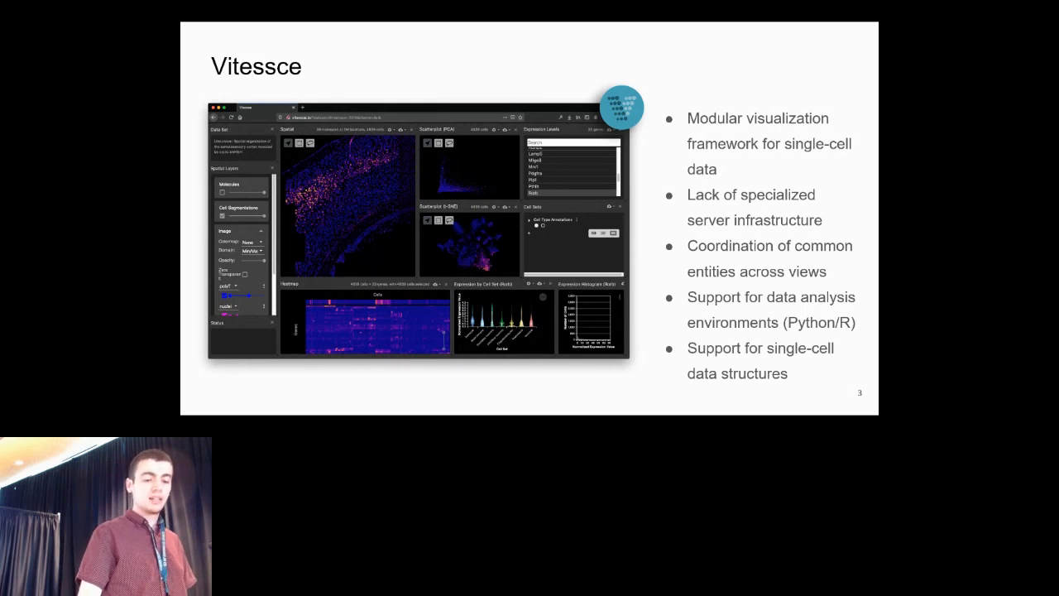
key(Right)
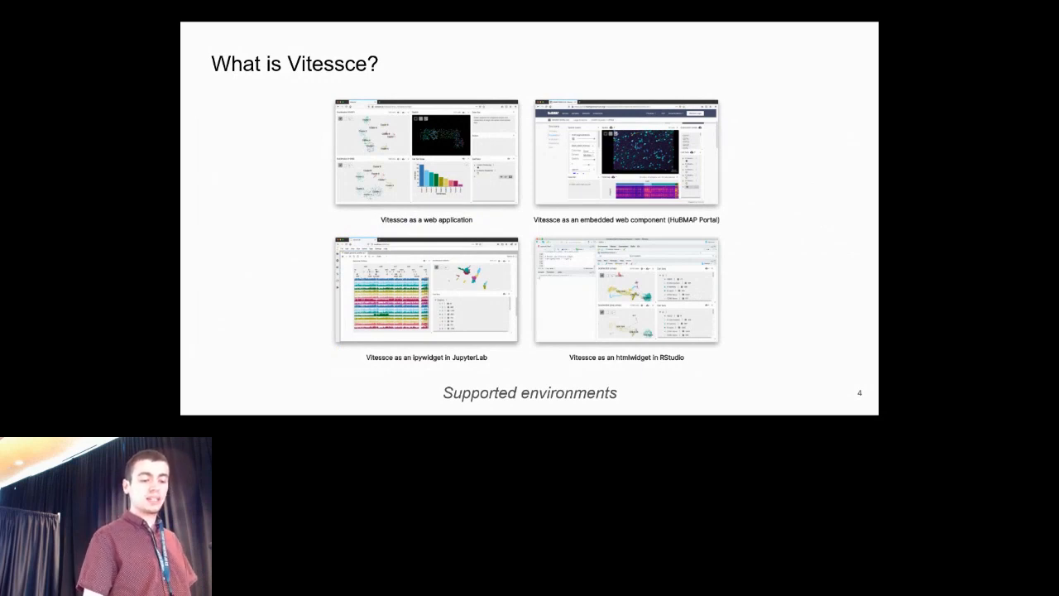
Step: Advance to the 'How is Vitessce being used today?' slide with five example use cases
key(right)
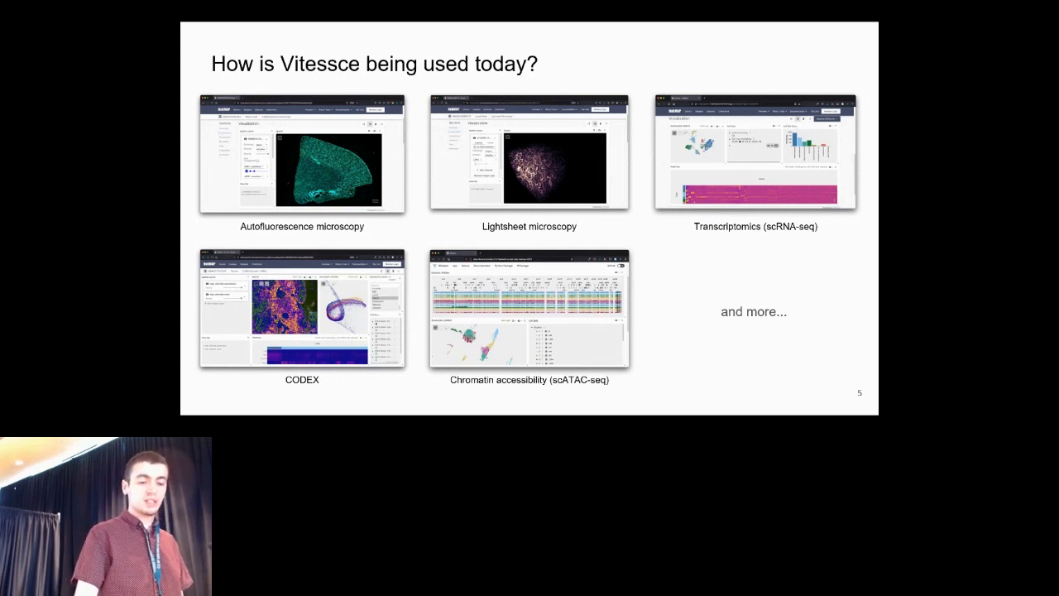
Step: Advance to the 'Use case: lightsheet microscopy dataset' slide with the HuBMAP portal screenshot
key(Right)
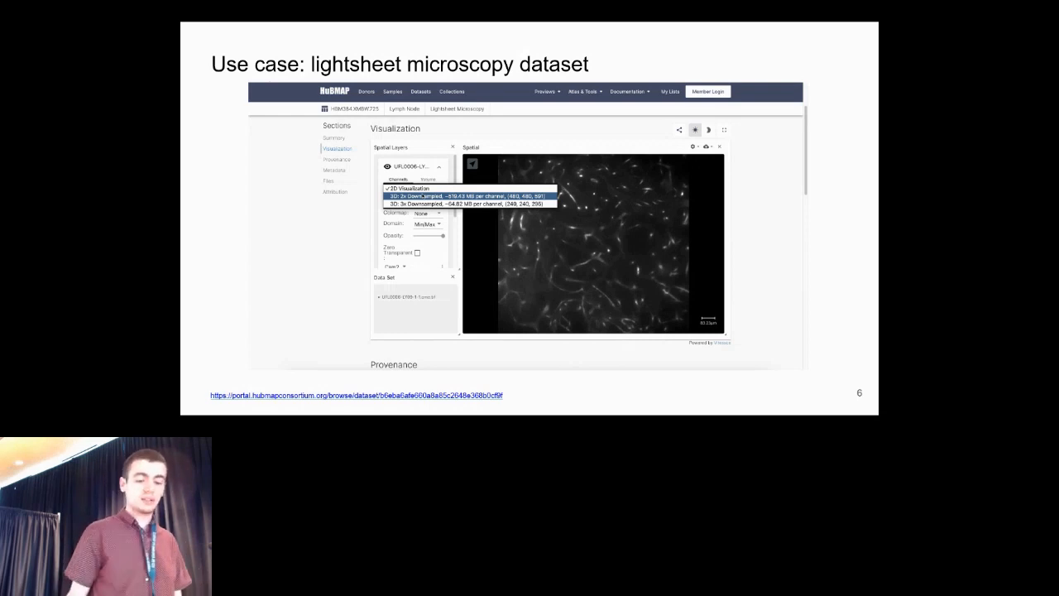
Step: Change the volume rendering mode and colormap in the demo, then advance to the scATAC-seq slide
click(457, 194)
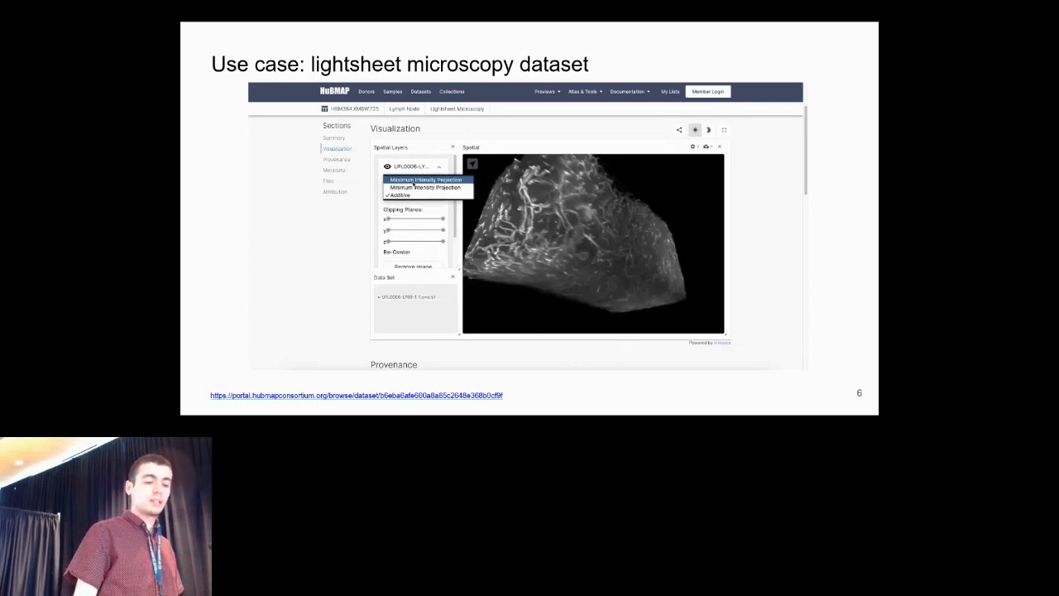
click(427, 179)
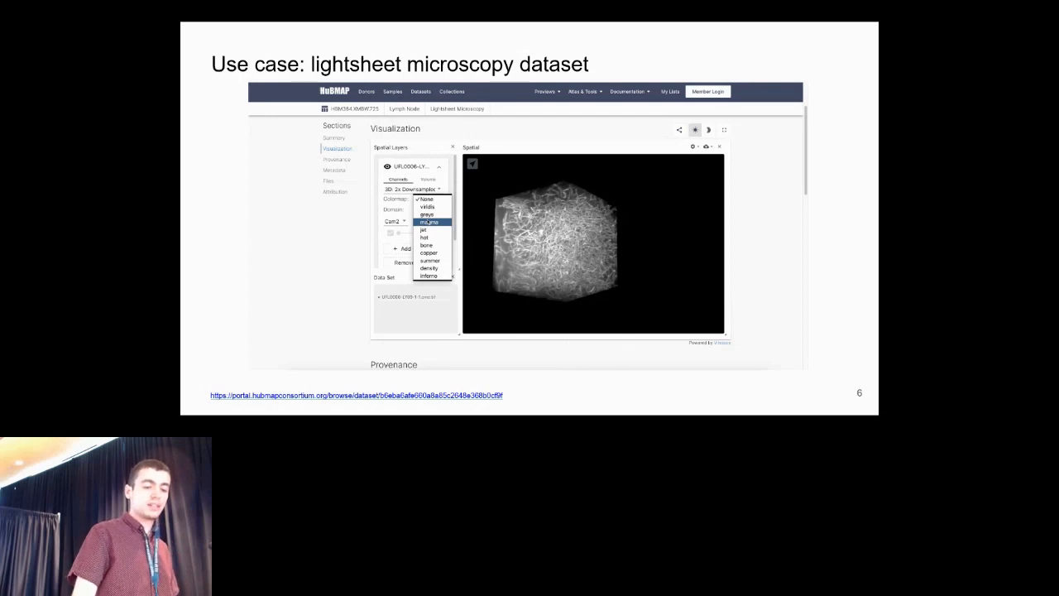
click(431, 221)
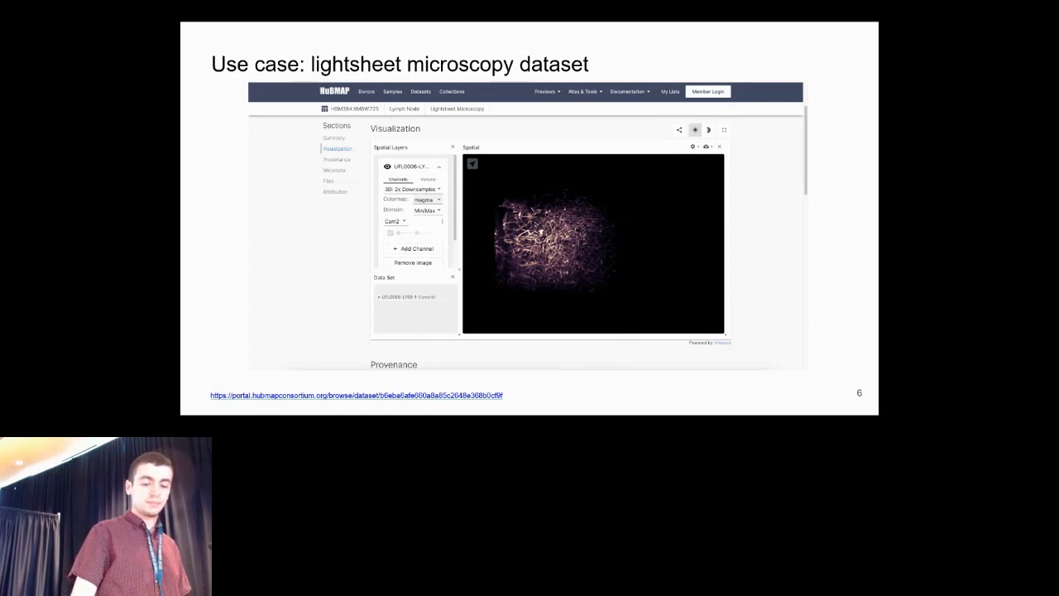
key(Right)
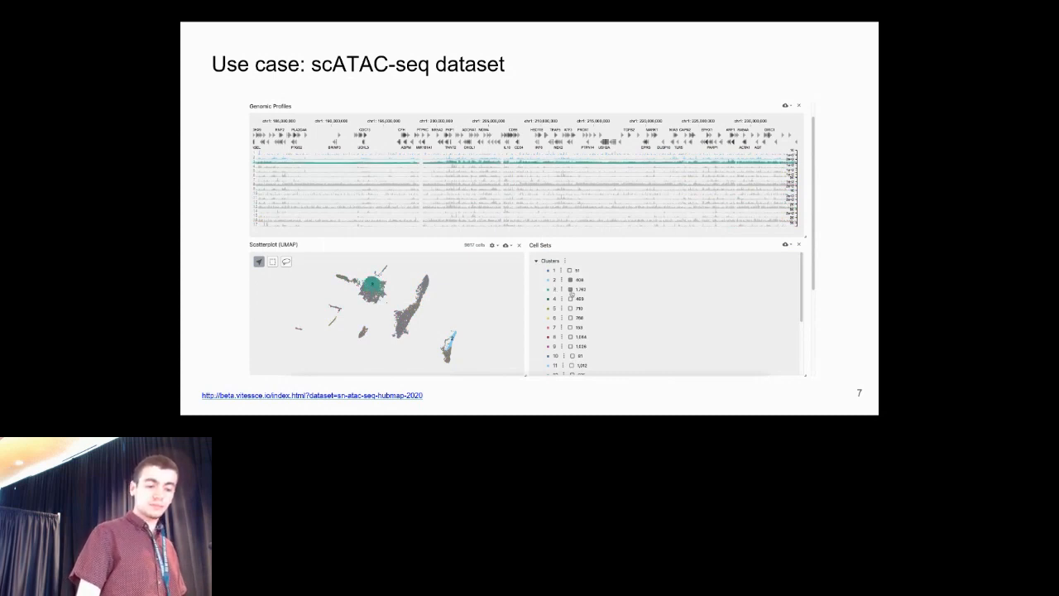
Step: Advance to the 'Use case: scRNA-seq dataset' slide with UMAP, violin plots and heatmap
key(Right)
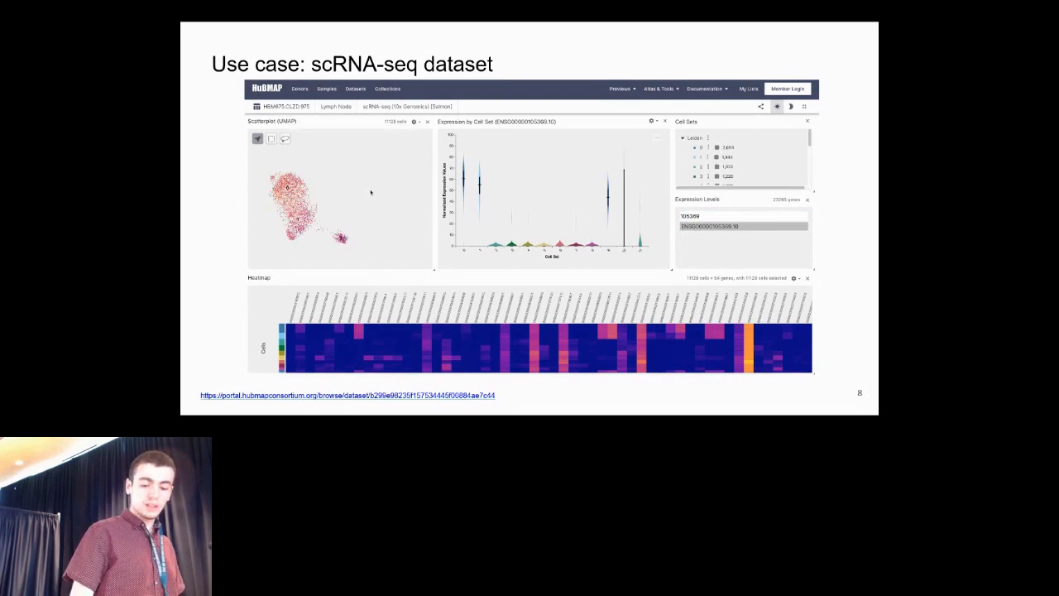
Step: Advance to the 'Use case: CODEX dataset' slide with spatial image, scatterplot and heatmap
key(Right)
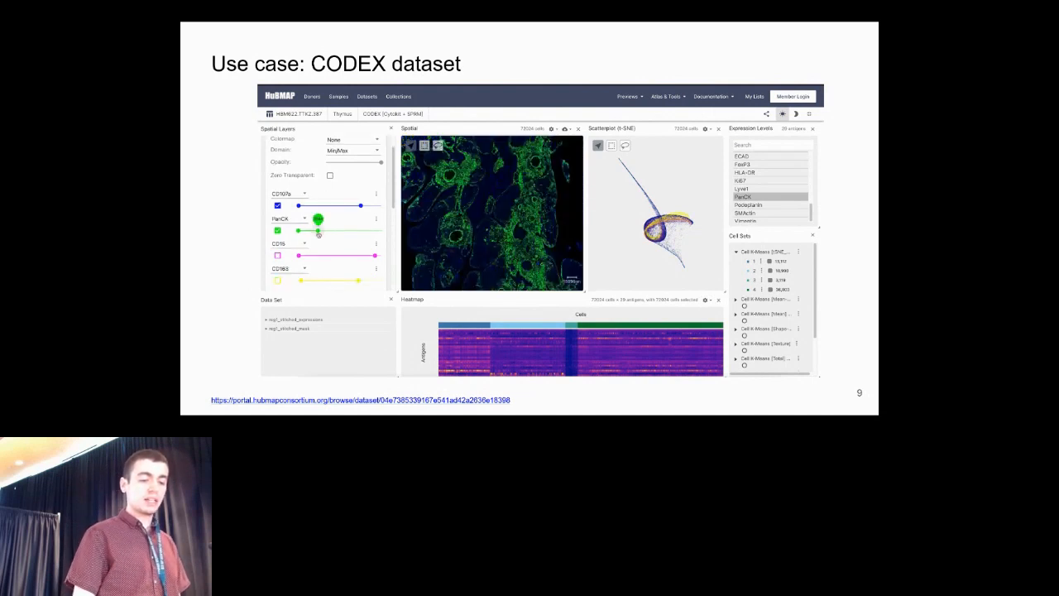
Step: Advance to the 'Use case: multiplexed imaging dataset' slide with the HuBMAP spatial visualization
key(right)
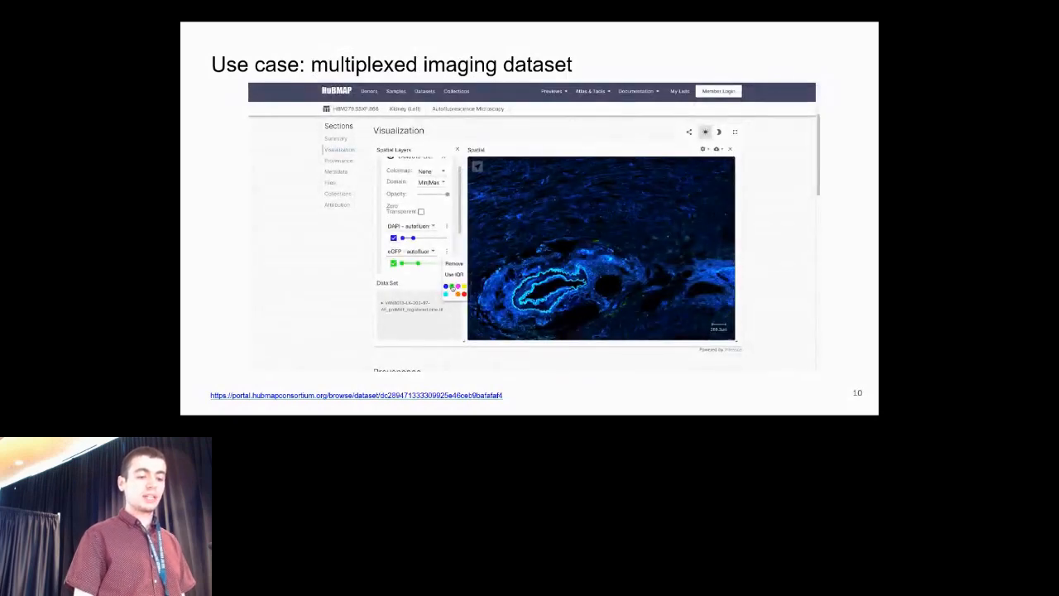
Step: Adjust a channel control on the multiplexed imaging visualization of the blue-stained tissue
drag(401, 264, 411, 263)
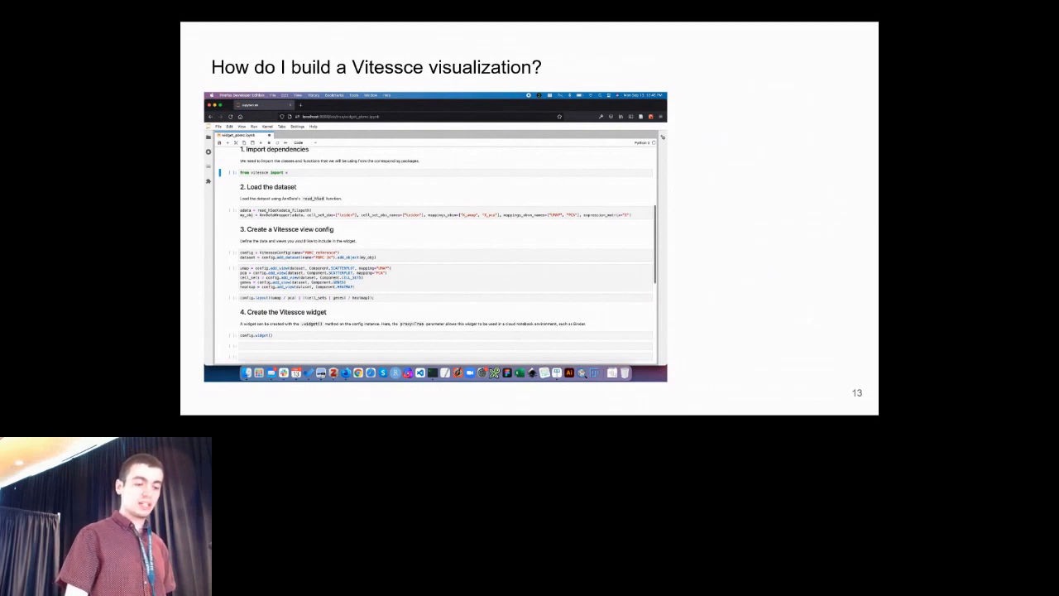
Step: Advance past the notebook walkthrough slide toward 'How to learn more'
key(right)
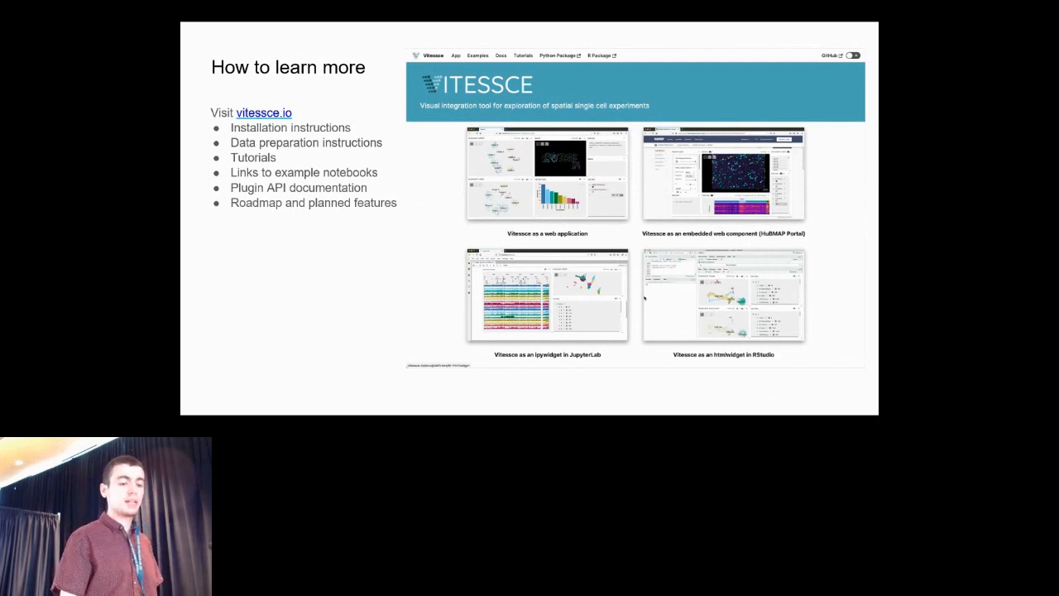
Step: Advance from 'How to learn more' to the Acknowledgements slide
key(Right)
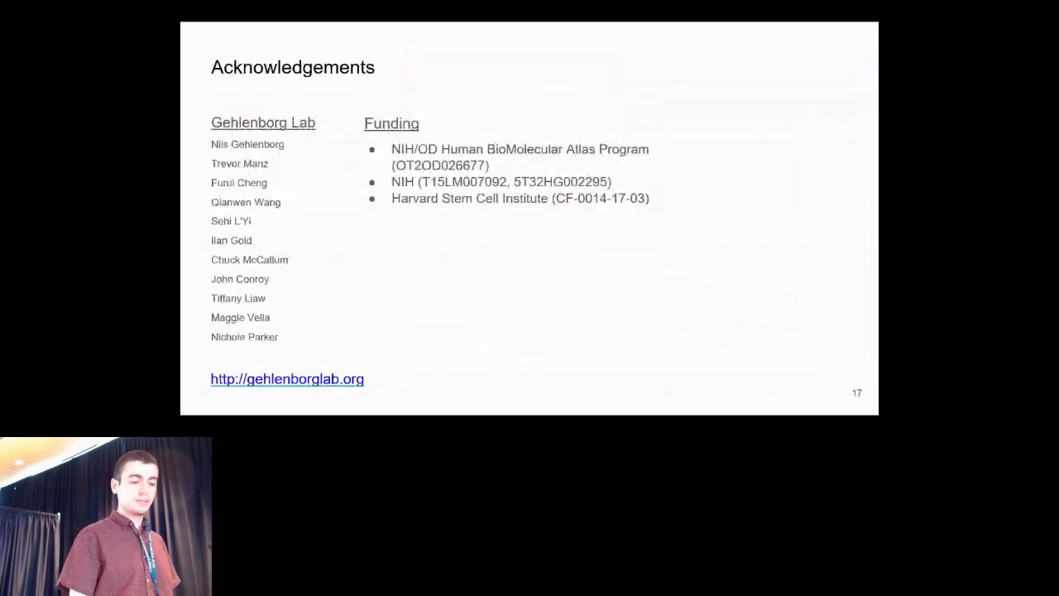